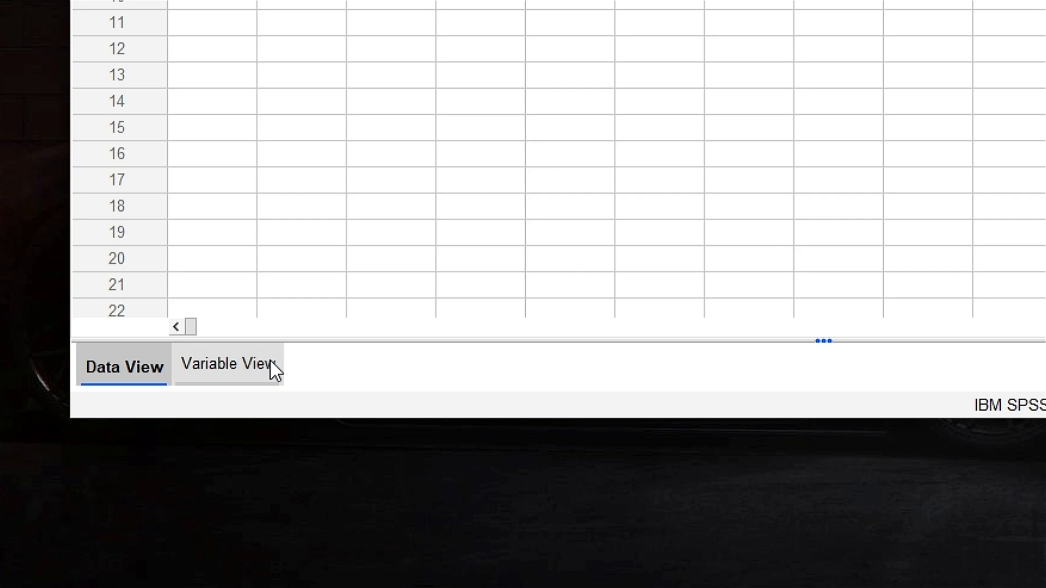
In Variable View, label apples 'The number of apples in each basket'
{"action": "left_click", "coordinate": [227, 365]}
{"action": "type", "text": "apples"}
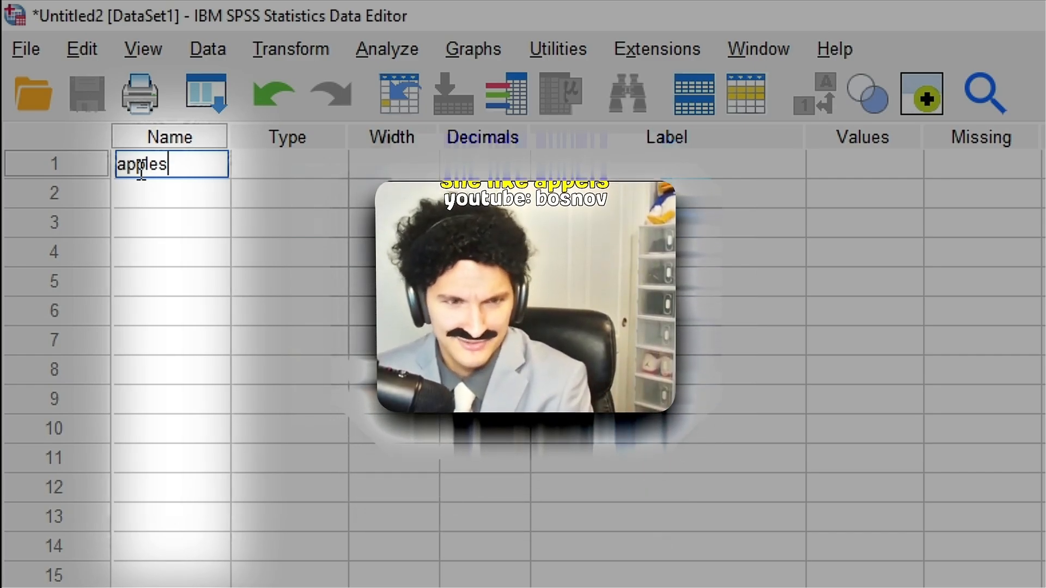
{"action": "left_click", "coordinate": [287, 164]}
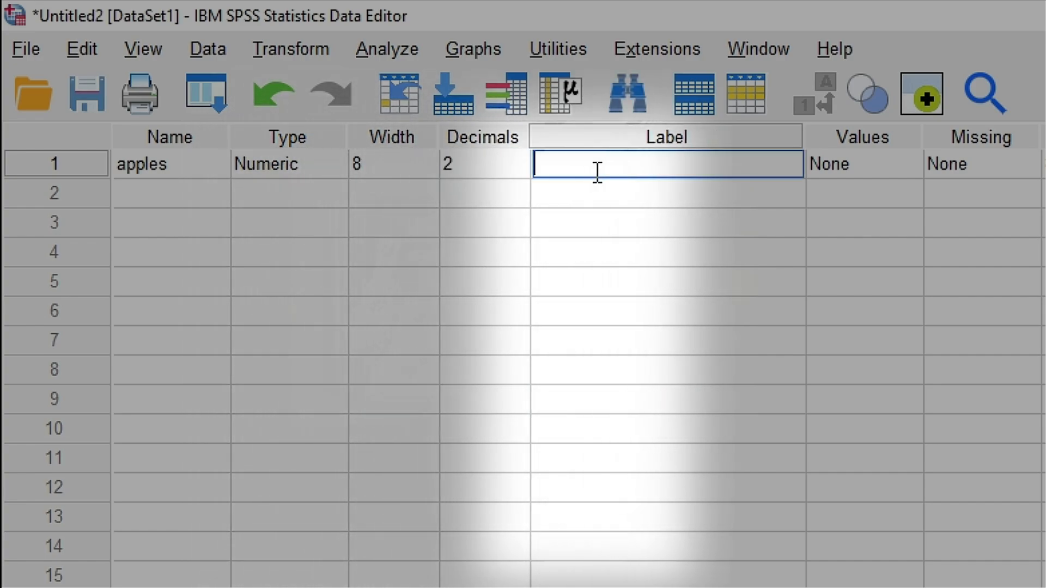
{"action": "type", "text": "The number of"}
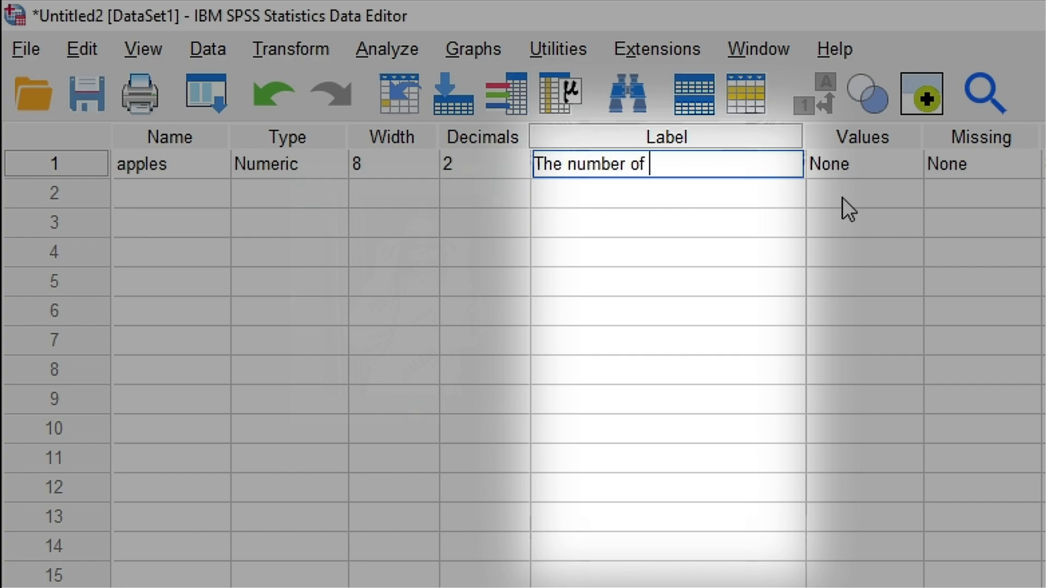
{"action": "type", "text": "apples in"}
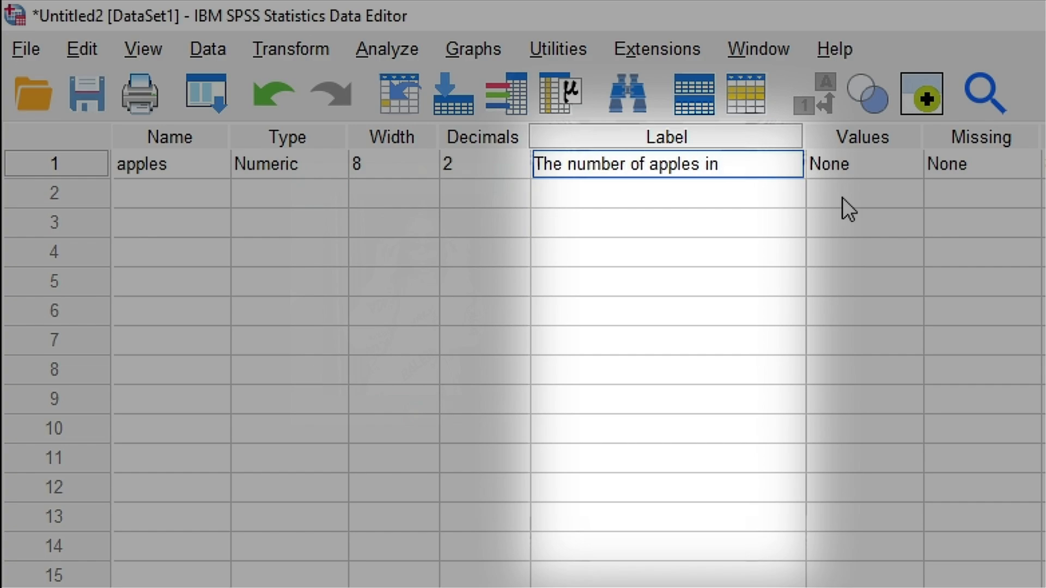
{"action": "type", "text": "eac"}
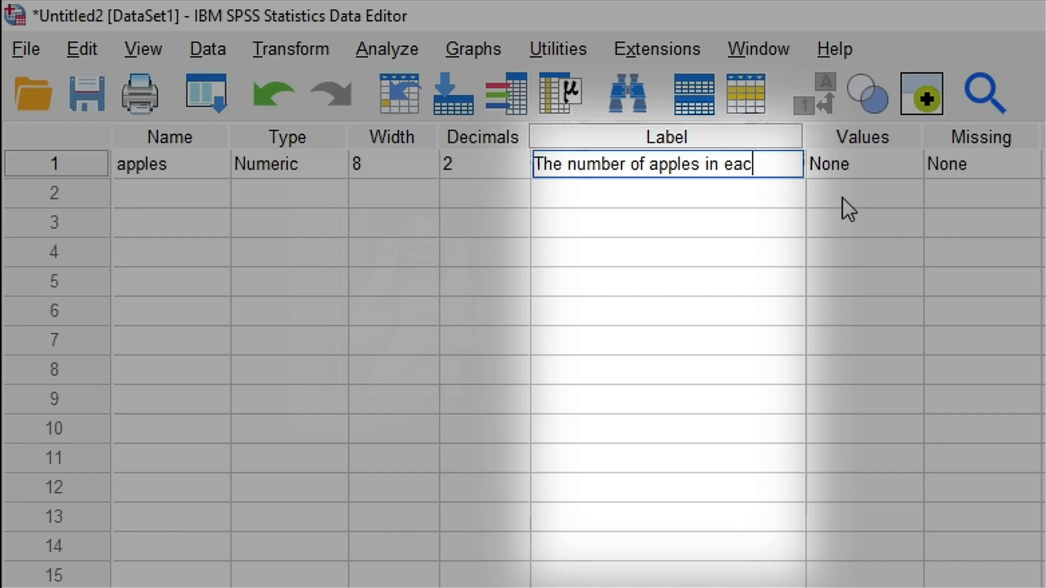
{"action": "type", "text": "h basket"}
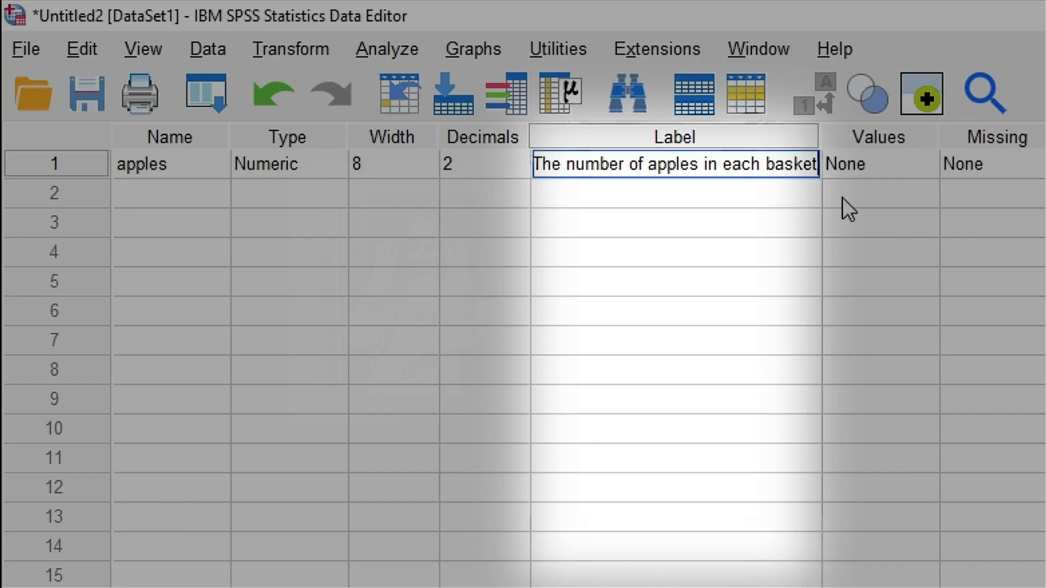
{"action": "left_click", "coordinate": [867, 164]}
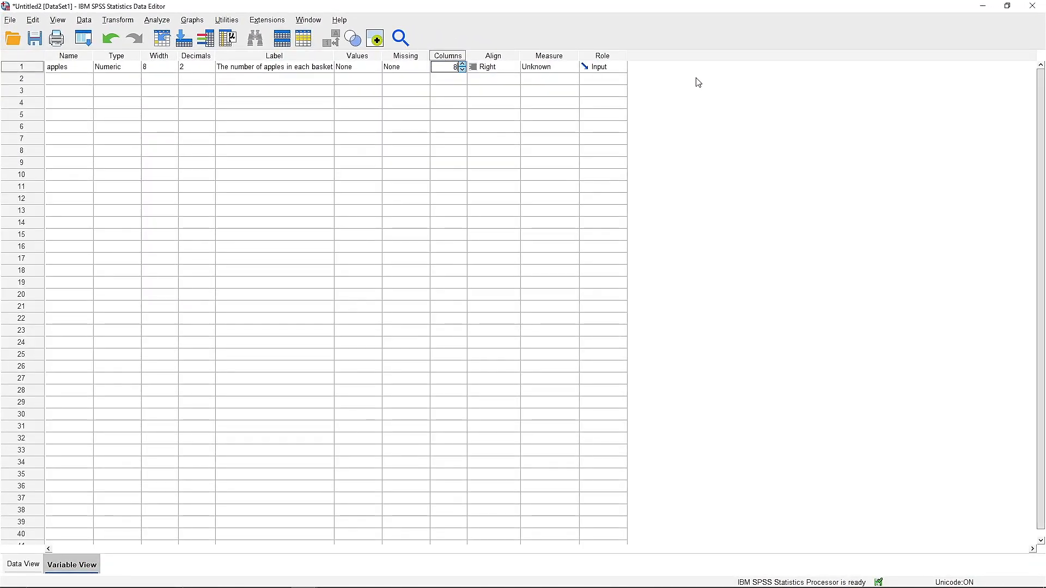
Set the apples variable's measurement level to Scale
{"action": "left_click", "coordinate": [547, 66]}
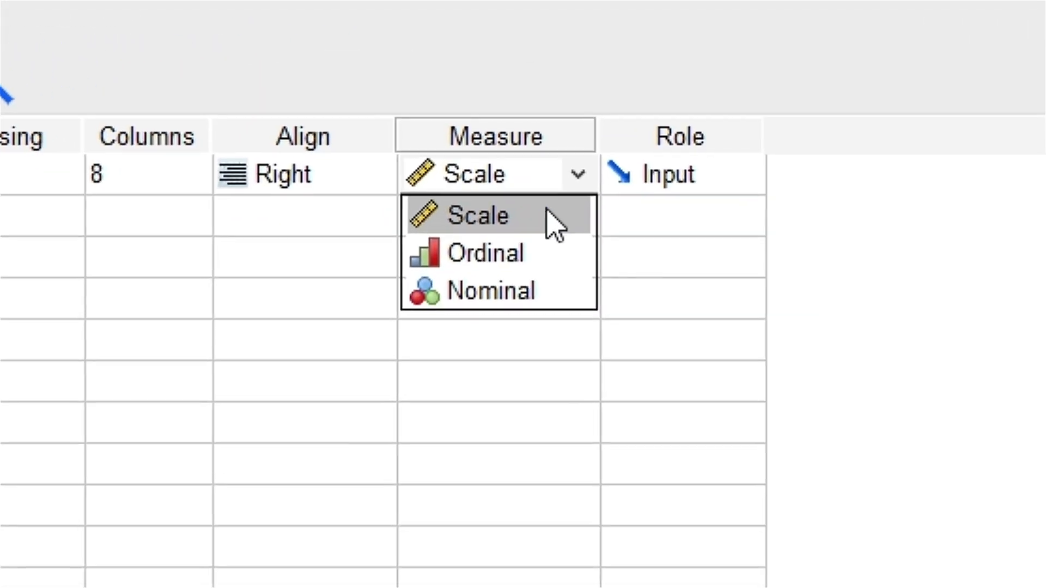
{"action": "left_click", "coordinate": [61, 522]}
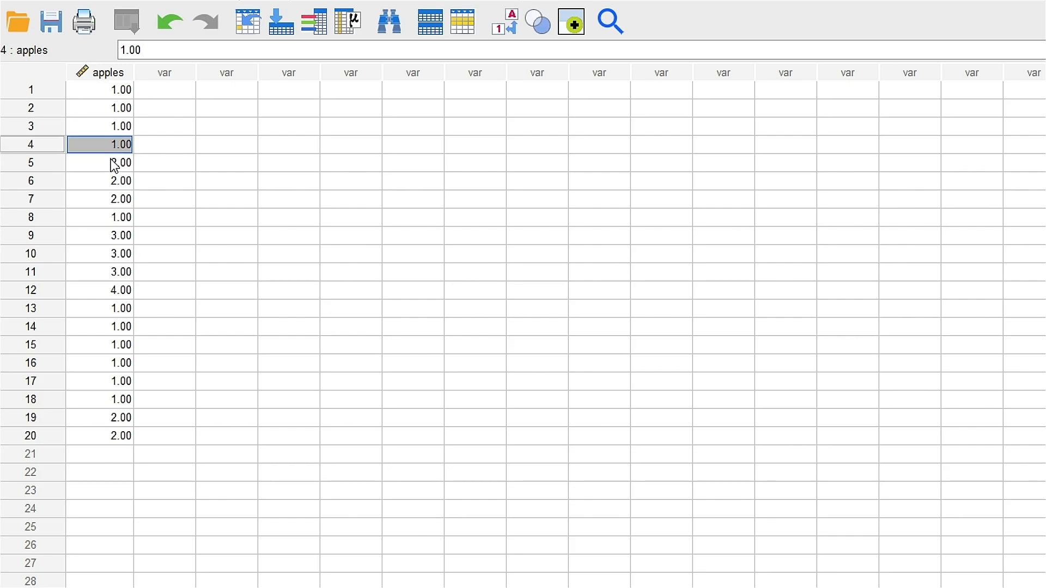
Open Frequencies for apples, tick quartiles, mean, median, mode, sum, variance, min, max, skewness
{"action": "left_click", "coordinate": [440, 56]}
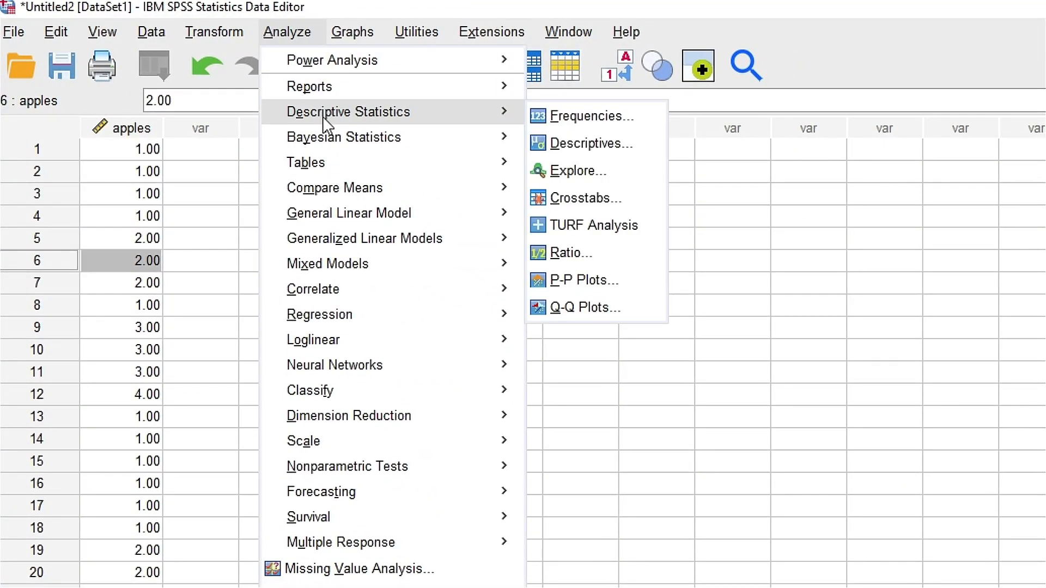
{"action": "left_click", "coordinate": [589, 116]}
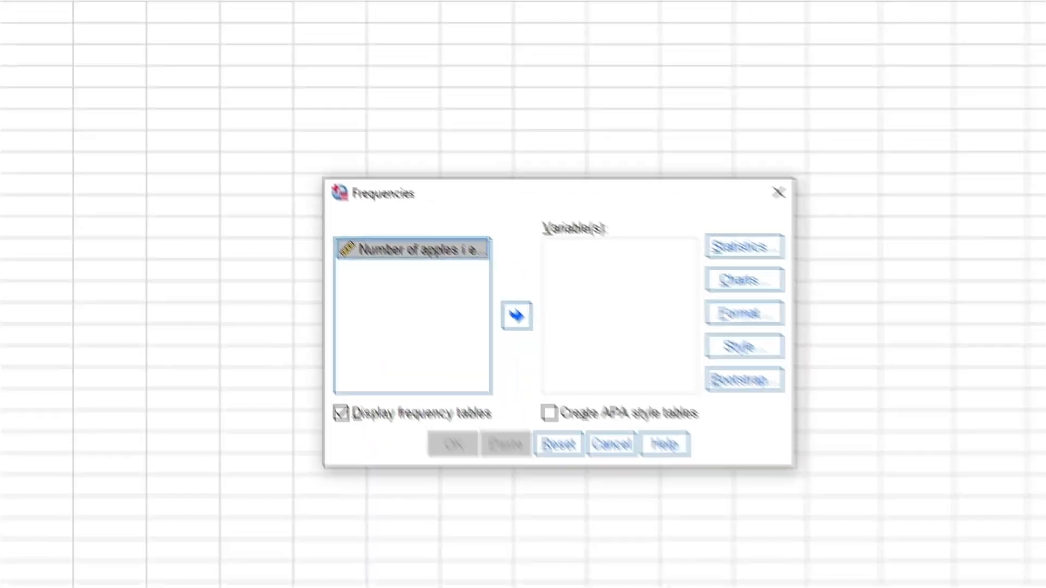
{"action": "left_click", "coordinate": [517, 316]}
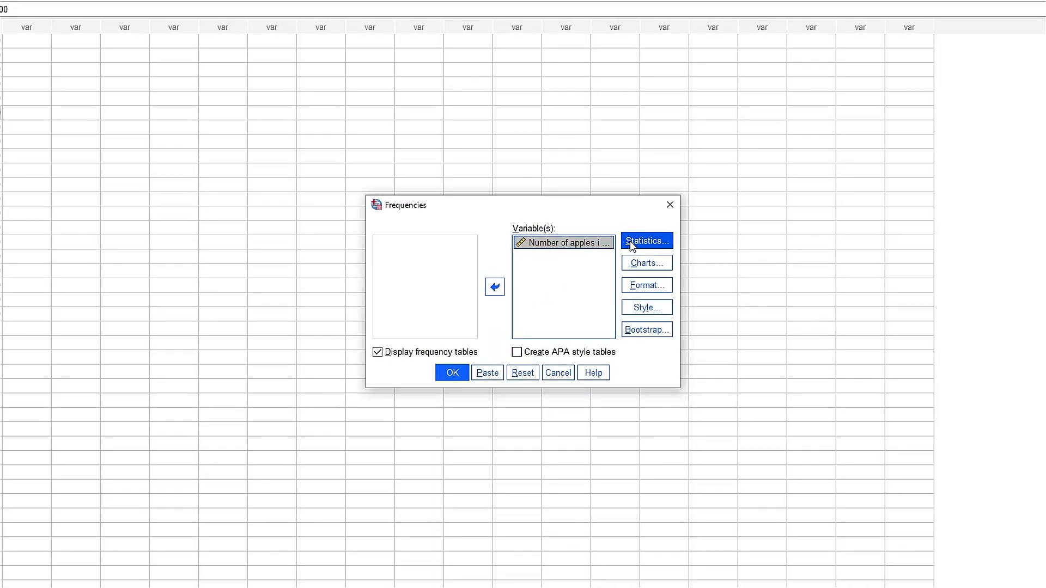
{"action": "left_click", "coordinate": [645, 241]}
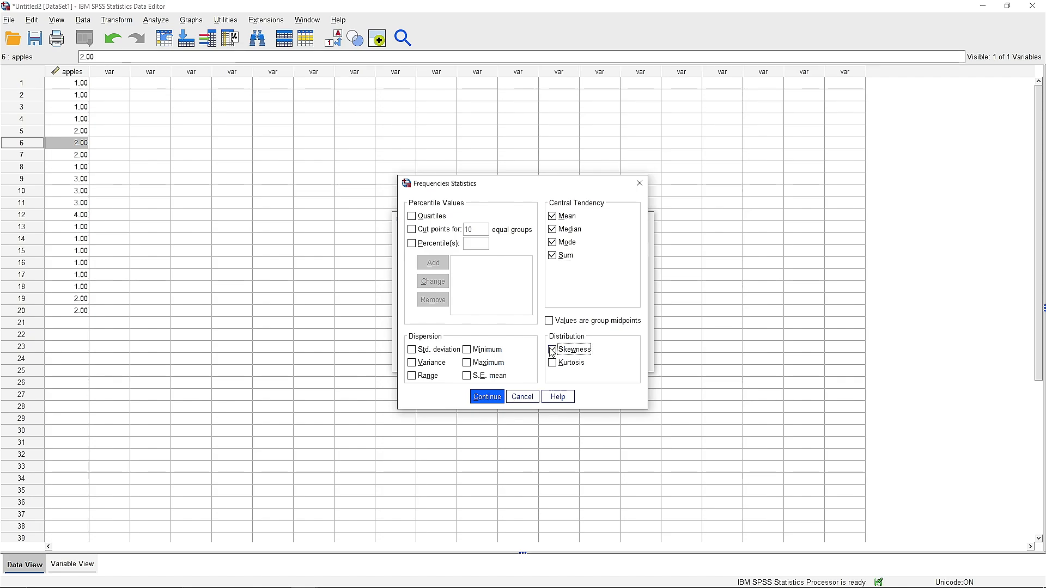
{"action": "left_click", "coordinate": [551, 350]}
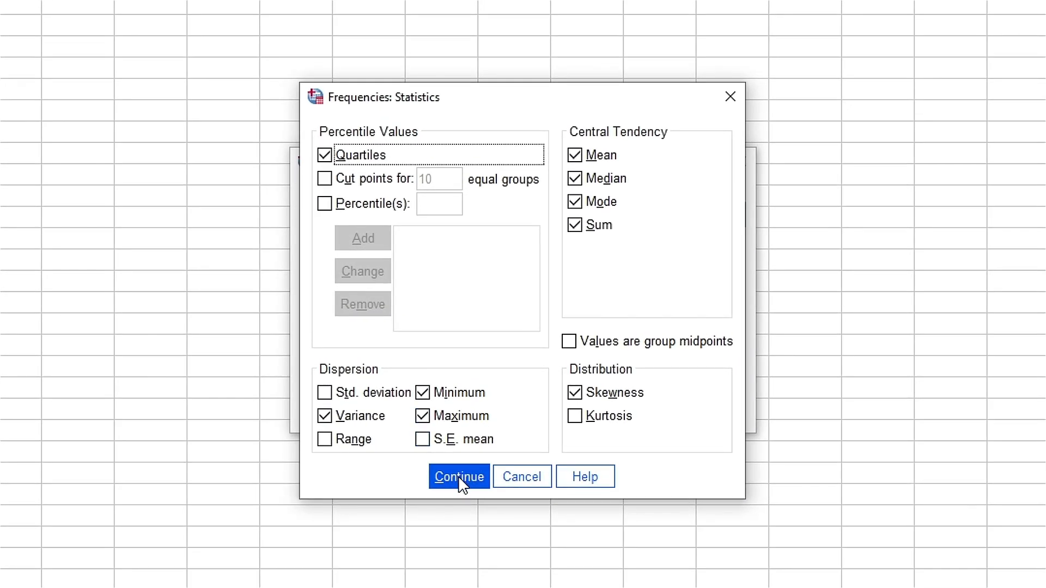
{"action": "left_click", "coordinate": [458, 476]}
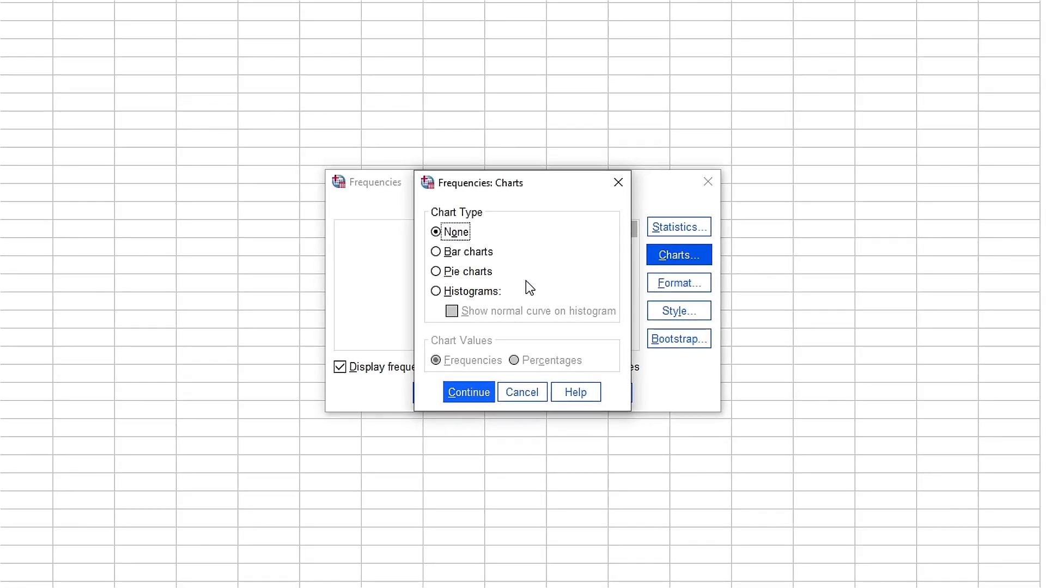
{"action": "mouse_move", "coordinate": [285, 247]}
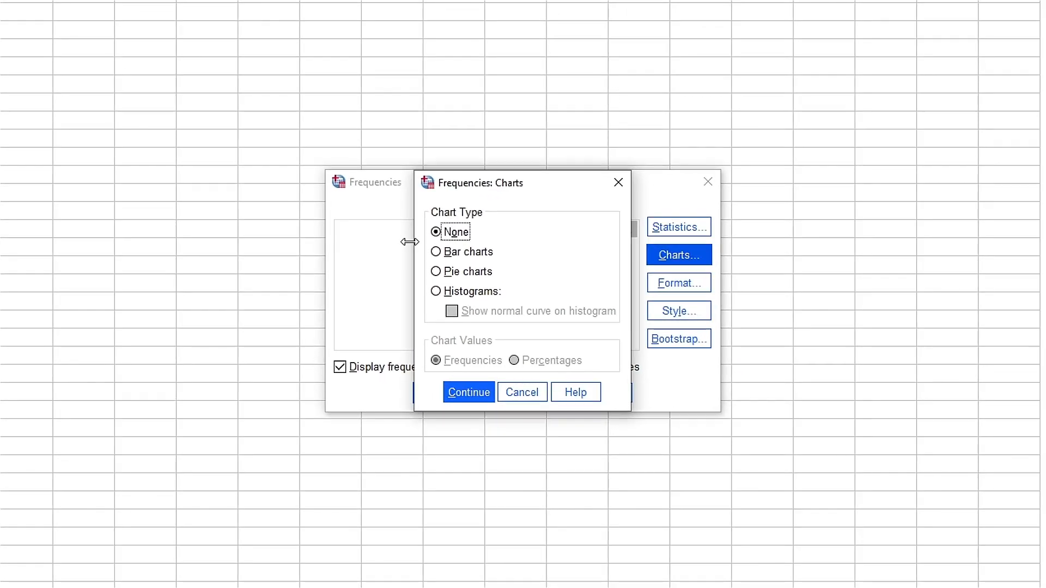
Choose bar charts for the apples frequencies and run the analysis
{"action": "left_click", "coordinate": [436, 252]}
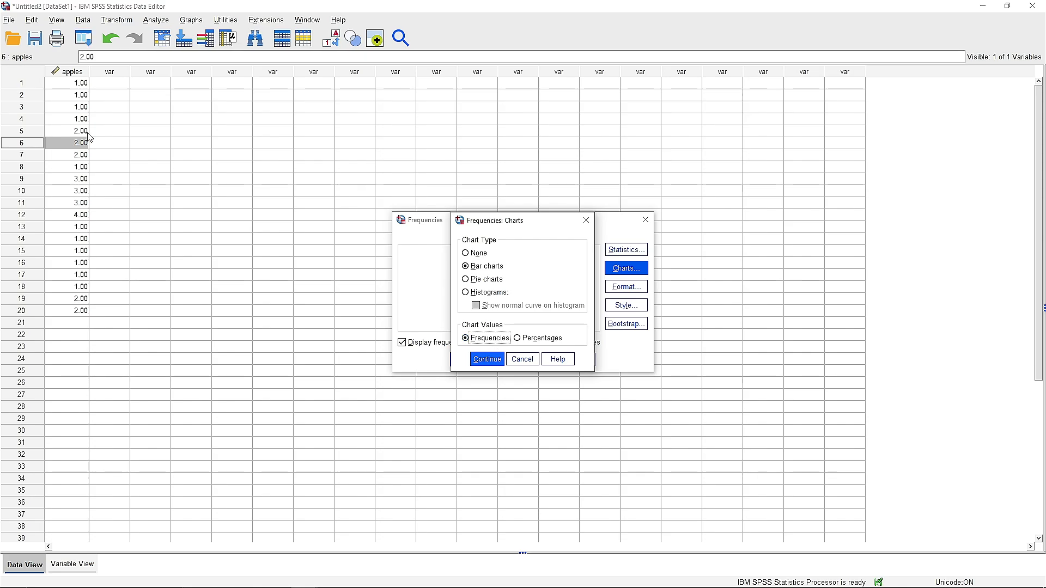
{"action": "mouse_move", "coordinate": [812, 372]}
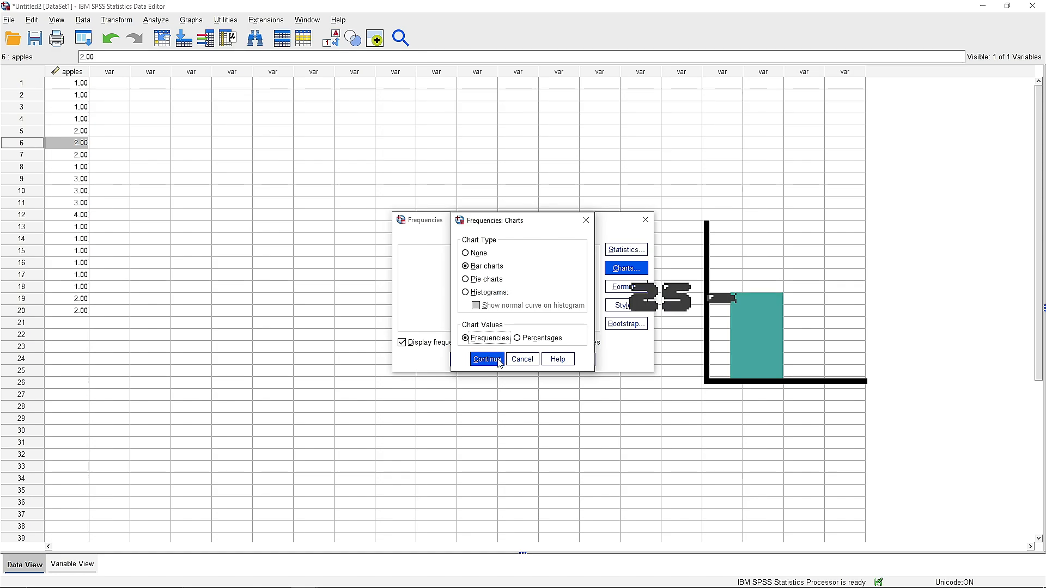
{"action": "left_click", "coordinate": [517, 338]}
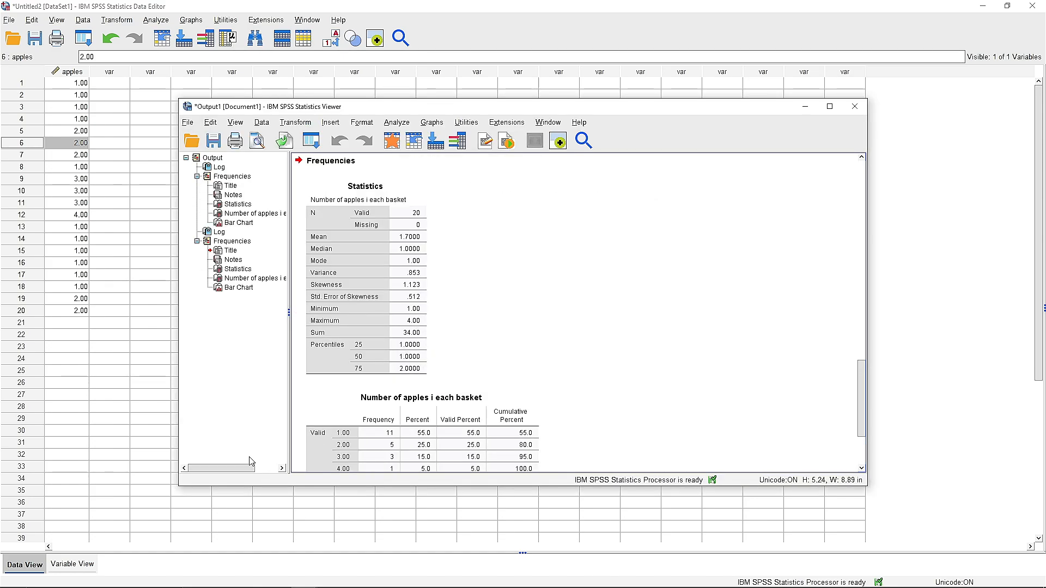
Scroll the Viewer down to the apples bar chart
{"action": "scroll", "scroll_direction": "down", "scroll_amount": 3}
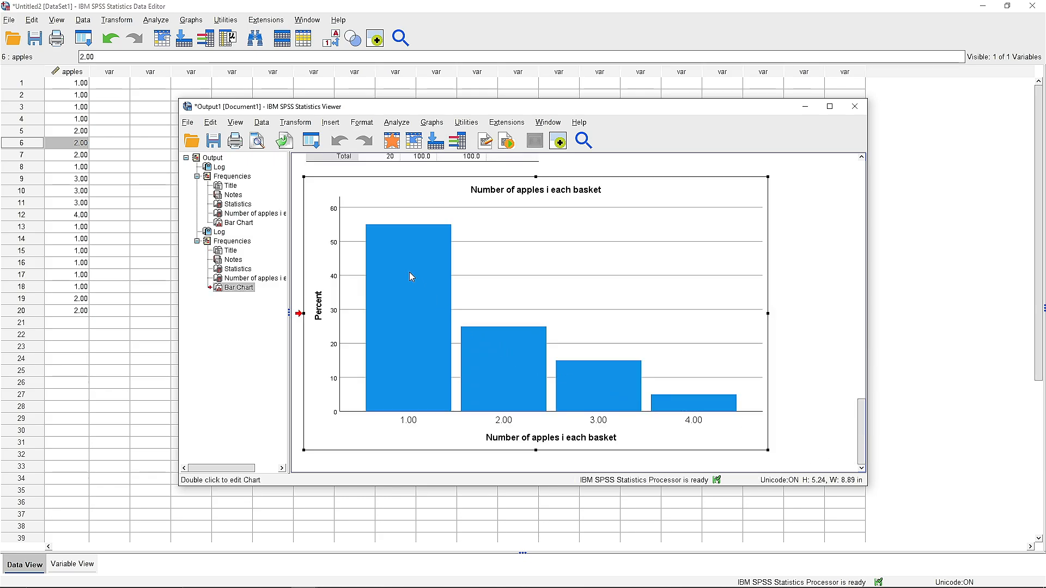
{"action": "mouse_move", "coordinate": [493, 335]}
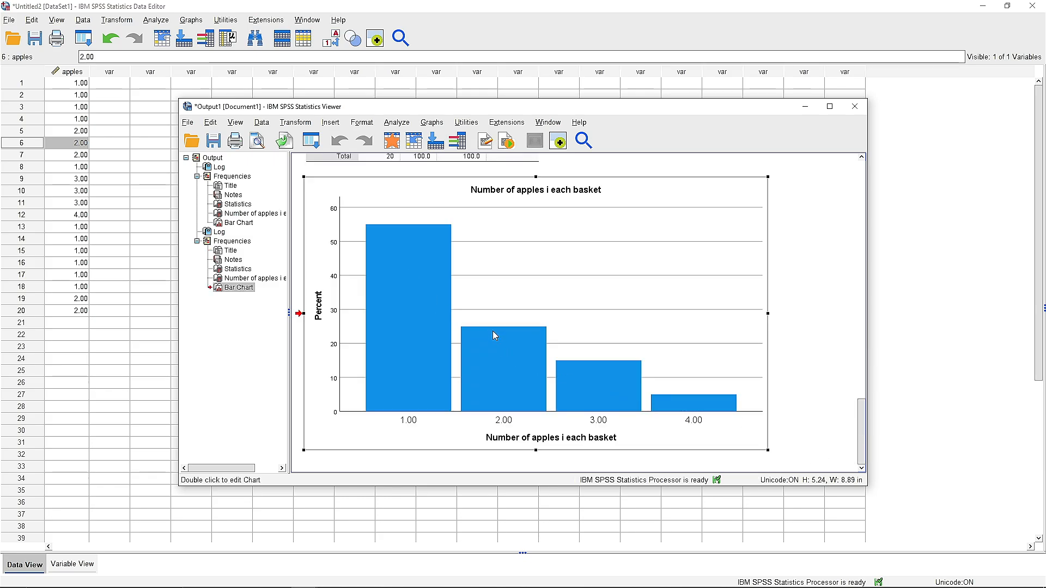
{"action": "mouse_move", "coordinate": [420, 334]}
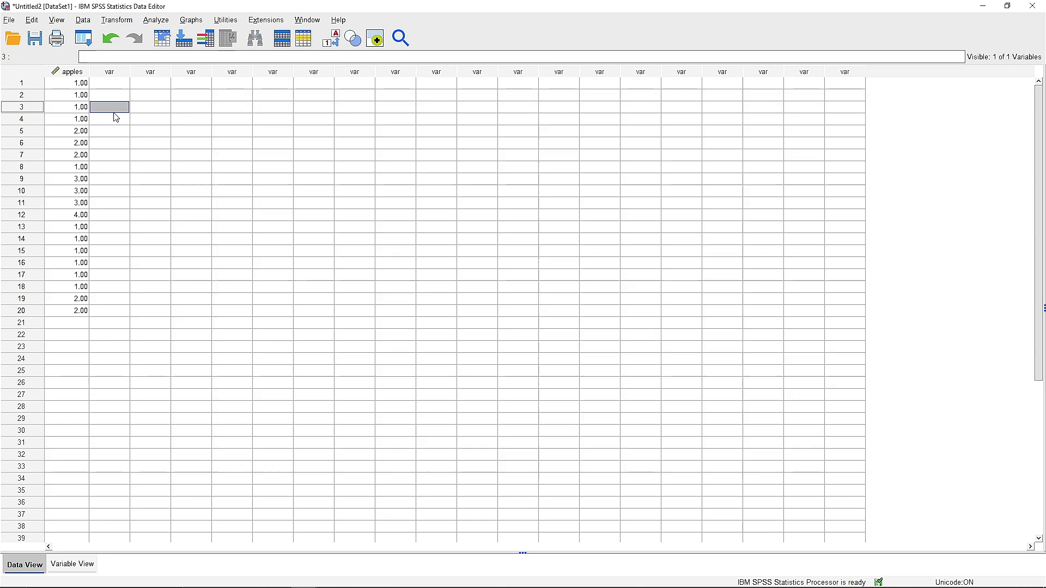
Open the Analyze menu to reach Compare Means
{"action": "left_click", "coordinate": [155, 19]}
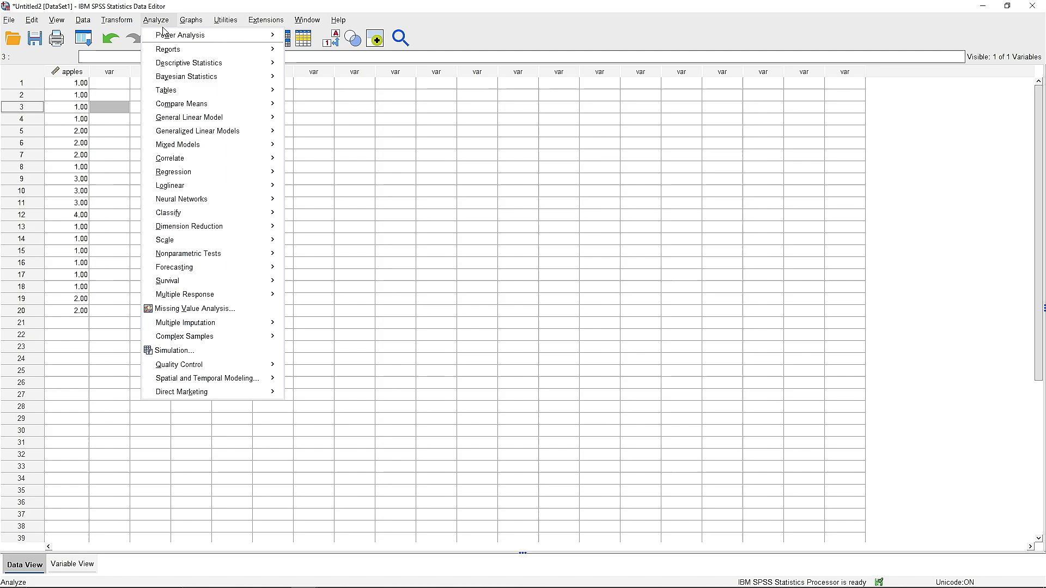
{"action": "mouse_move", "coordinate": [181, 104]}
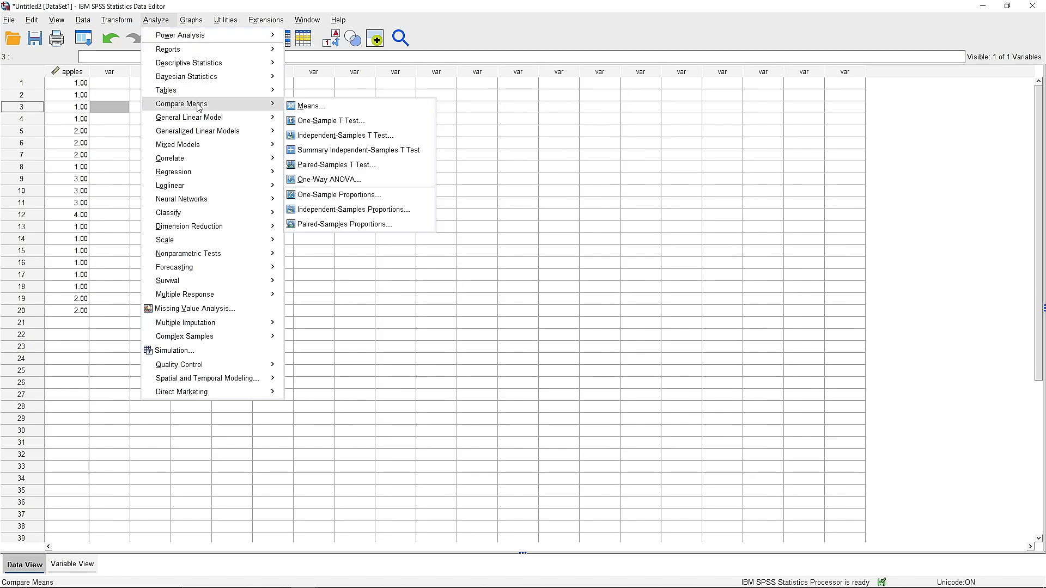
{"action": "mouse_move", "coordinate": [272, 105]}
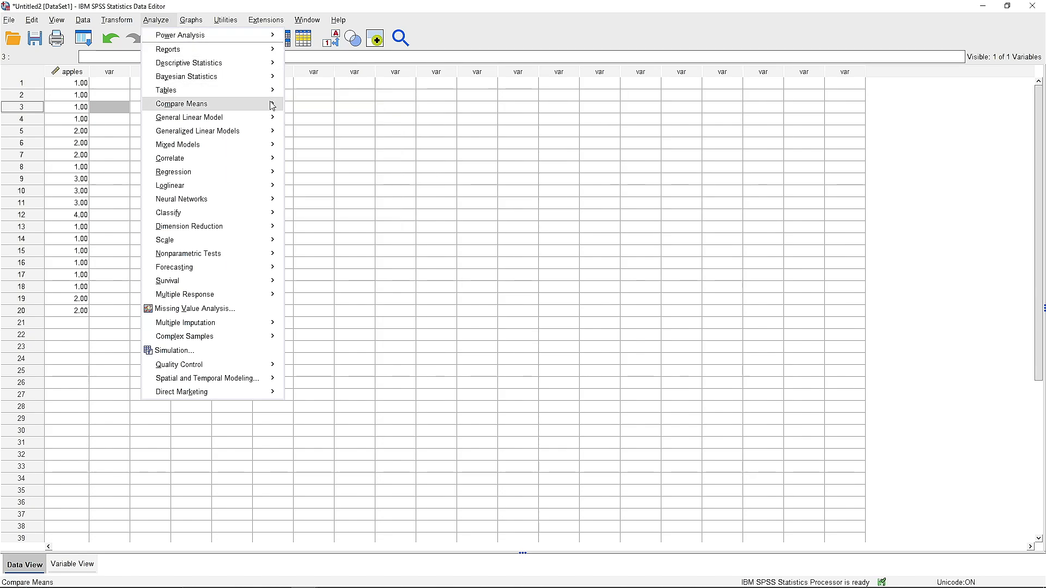
{"action": "mouse_move", "coordinate": [180, 103]}
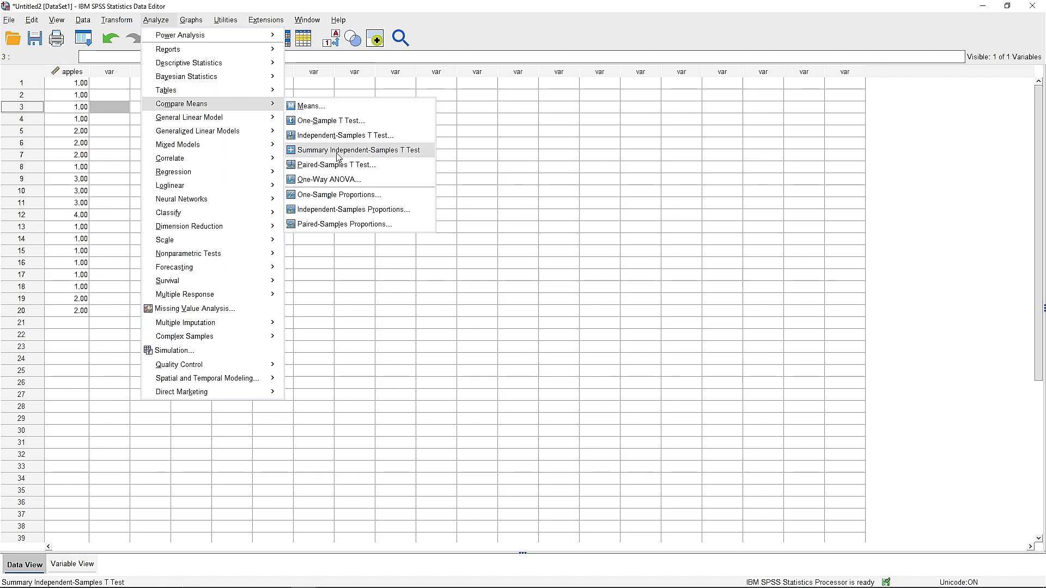
{"action": "mouse_move", "coordinate": [330, 121]}
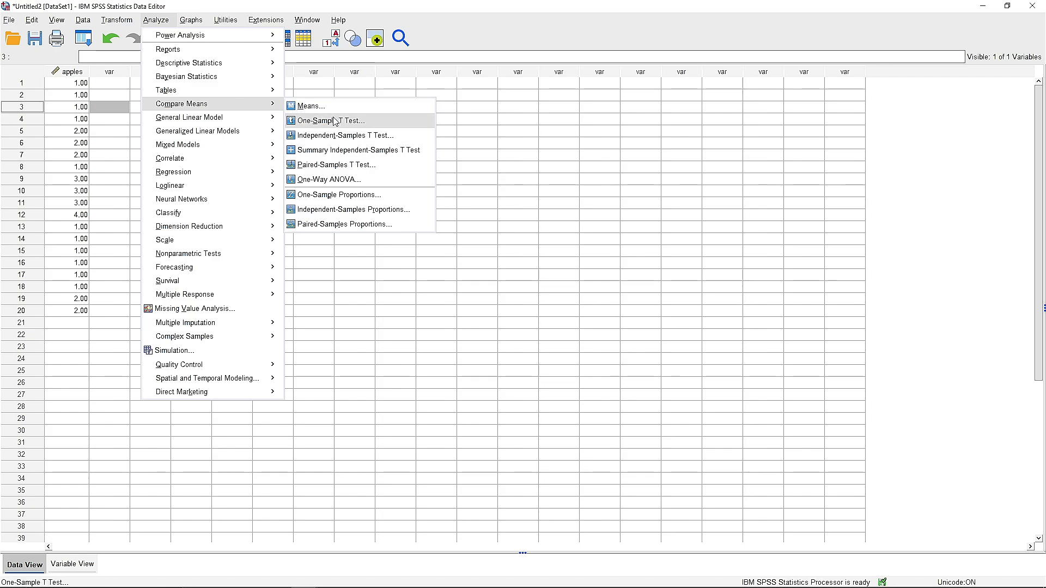
{"action": "mouse_move", "coordinate": [327, 179]}
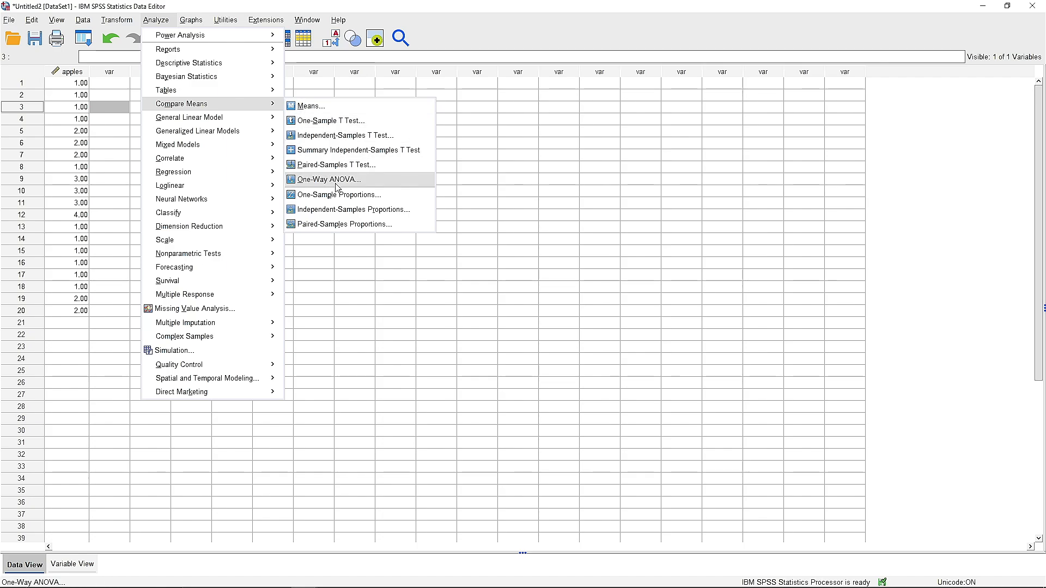
{"action": "mouse_move", "coordinate": [327, 121]}
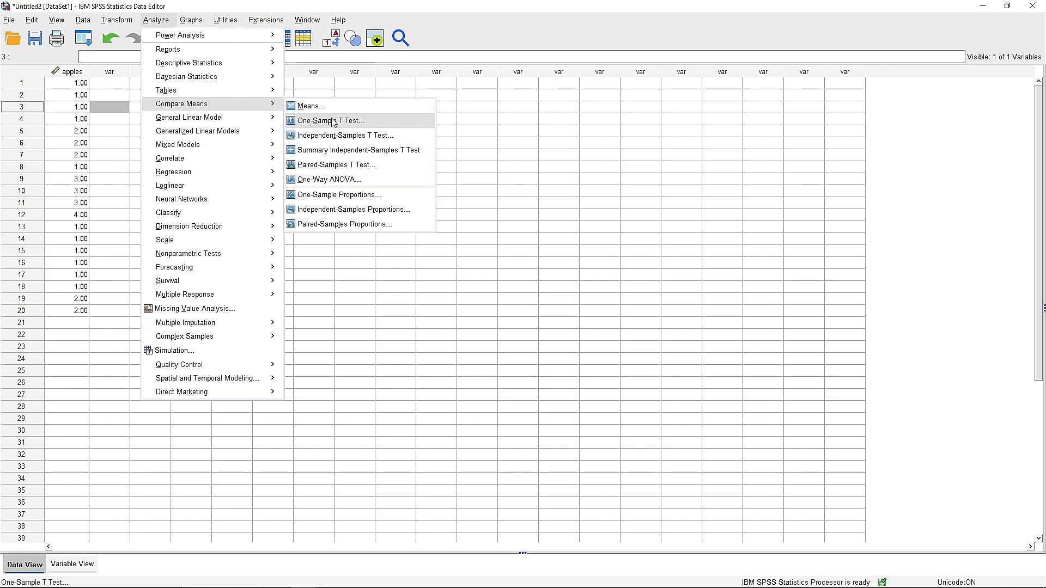
Run One-Sample T Test on apples with test value 0 and default options
{"action": "left_click", "coordinate": [328, 121]}
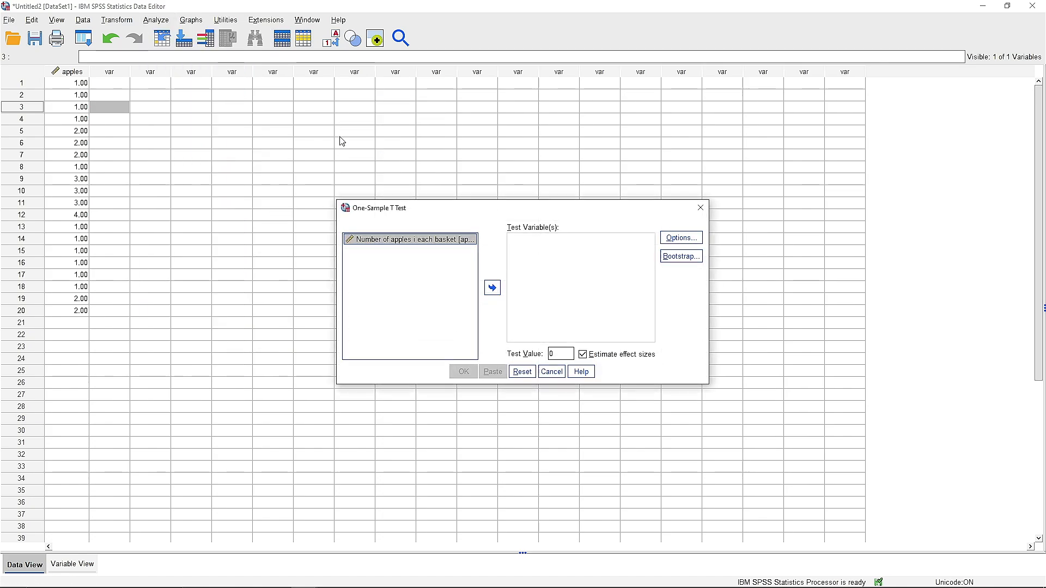
{"action": "left_click", "coordinate": [680, 237]}
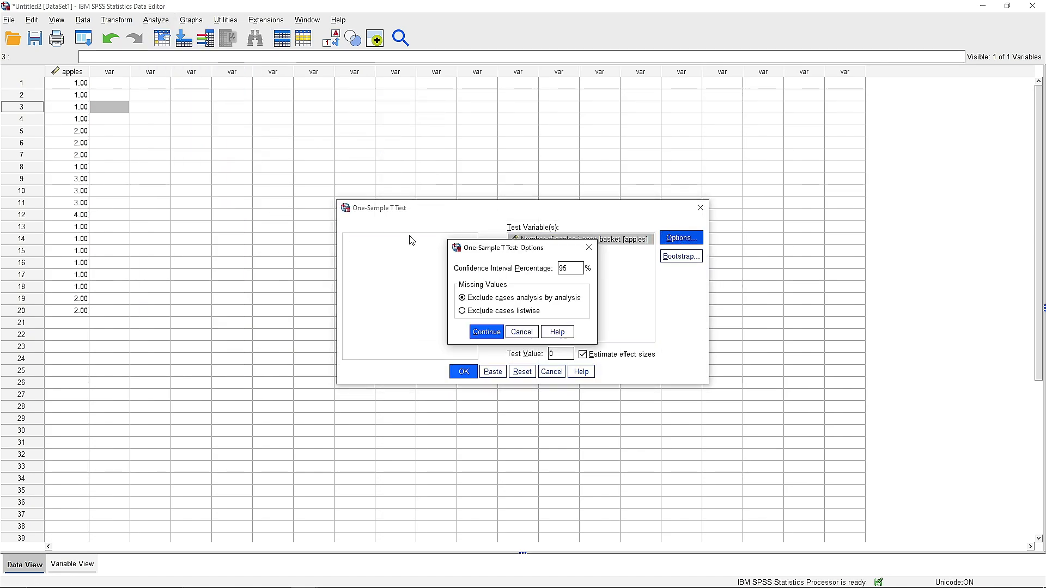
{"action": "mouse_move", "coordinate": [443, 243]}
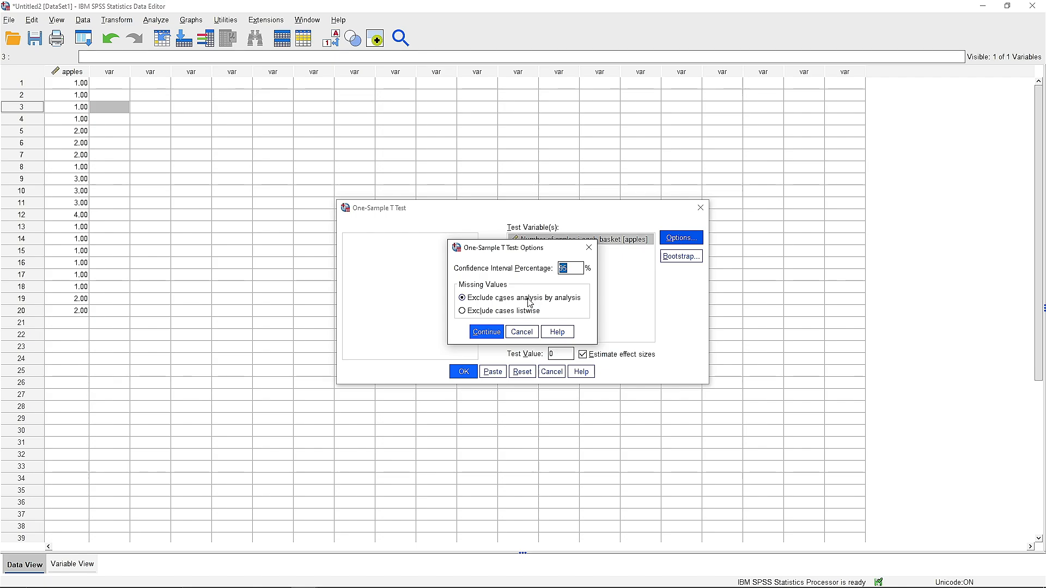
{"action": "left_click", "coordinate": [485, 332]}
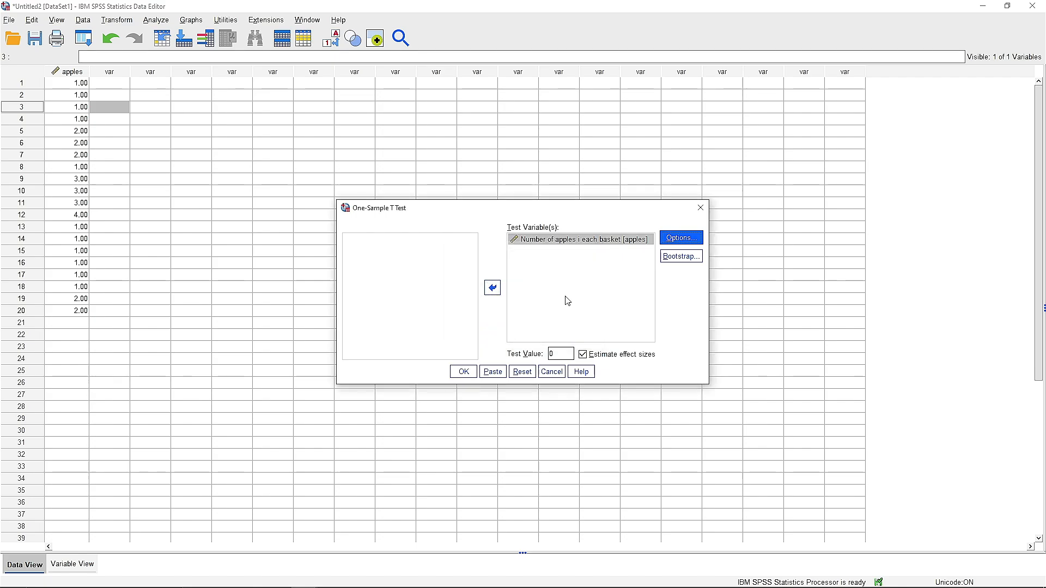
{"action": "left_click", "coordinate": [463, 371]}
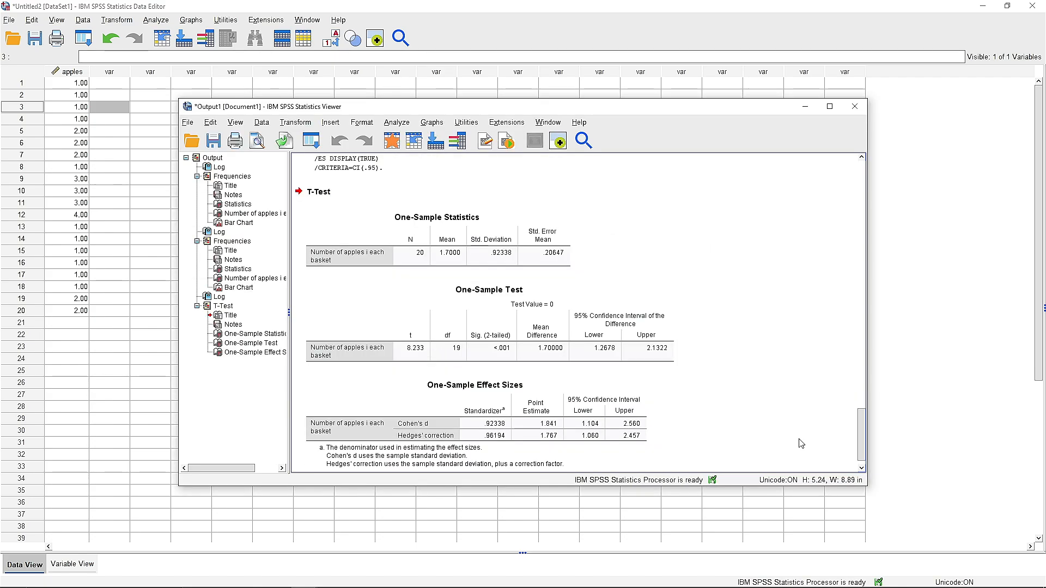